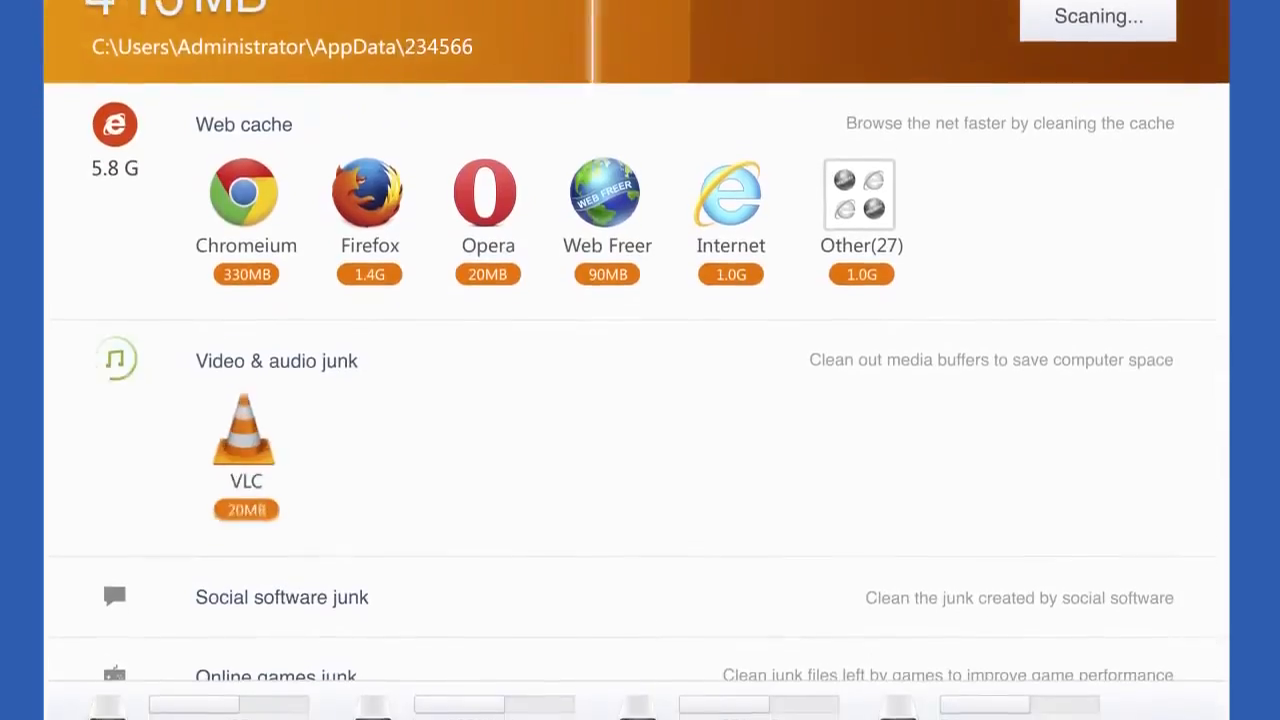
{"action": "scroll", "scroll_direction": "down", "scroll_amount": 3}
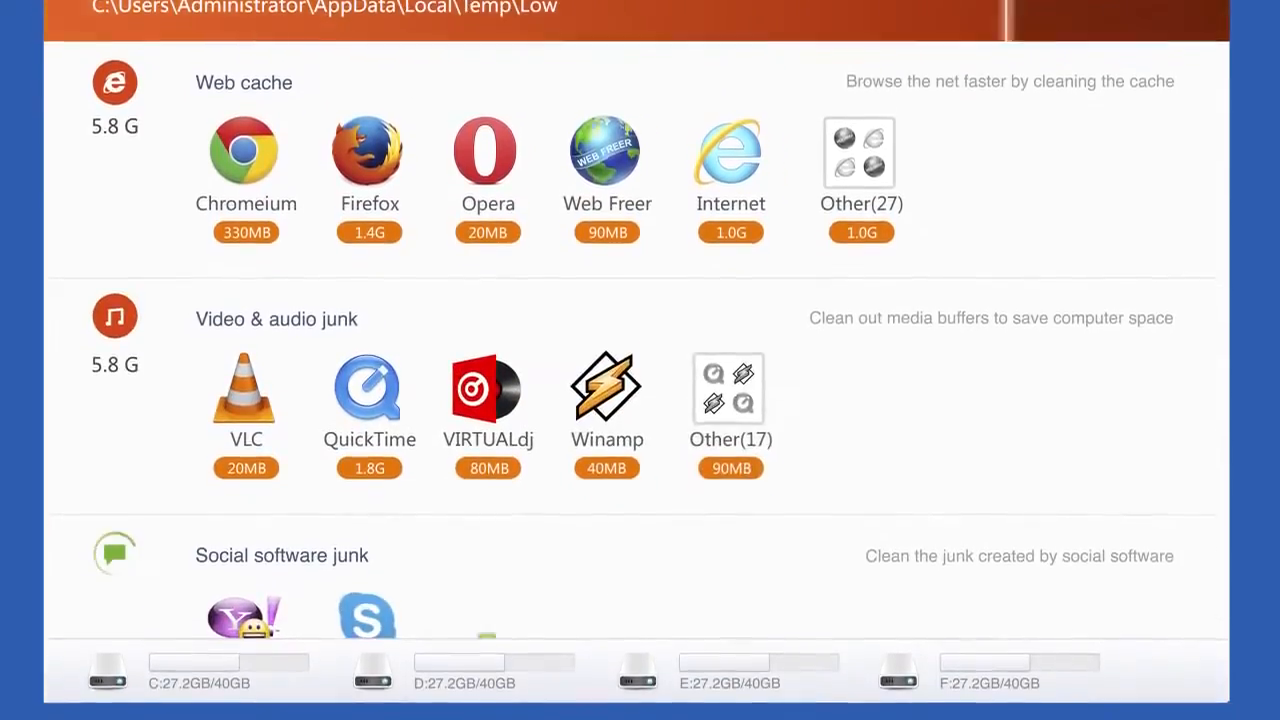